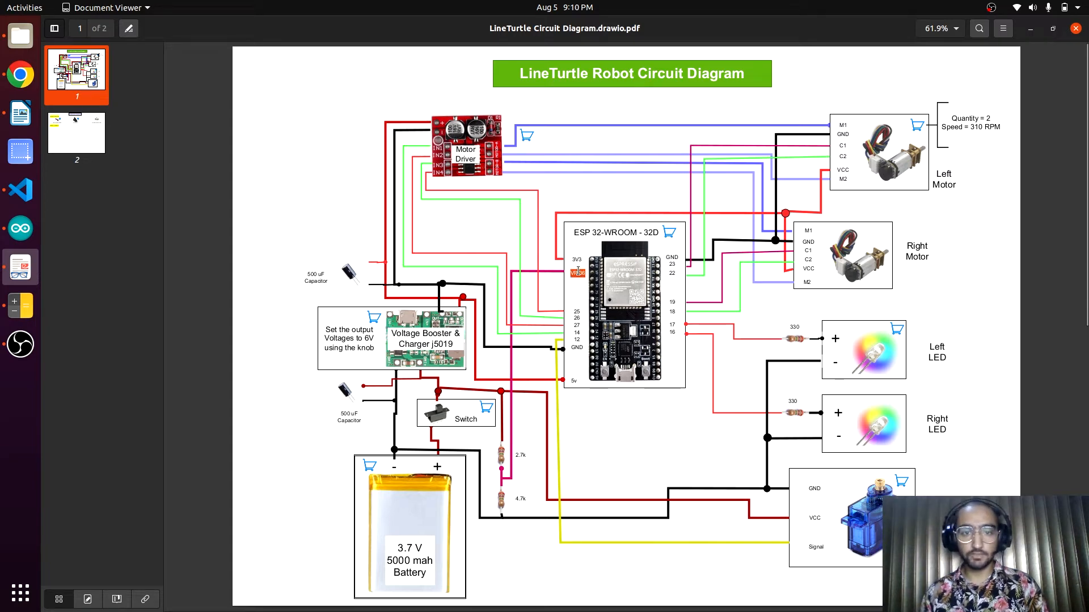
pyautogui.moveTo(504, 473)
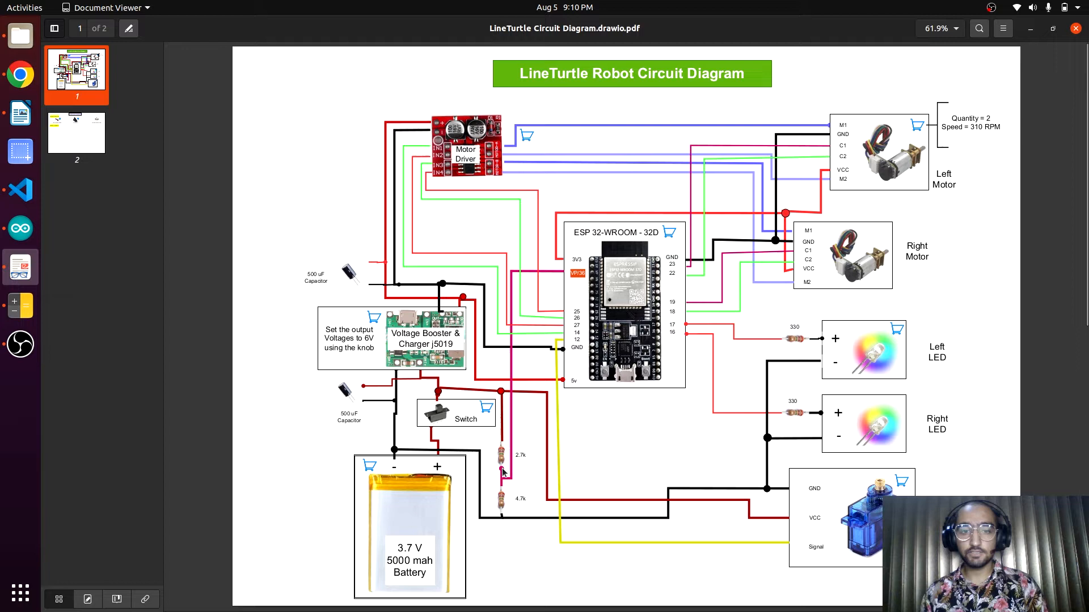
pyautogui.moveTo(504, 459)
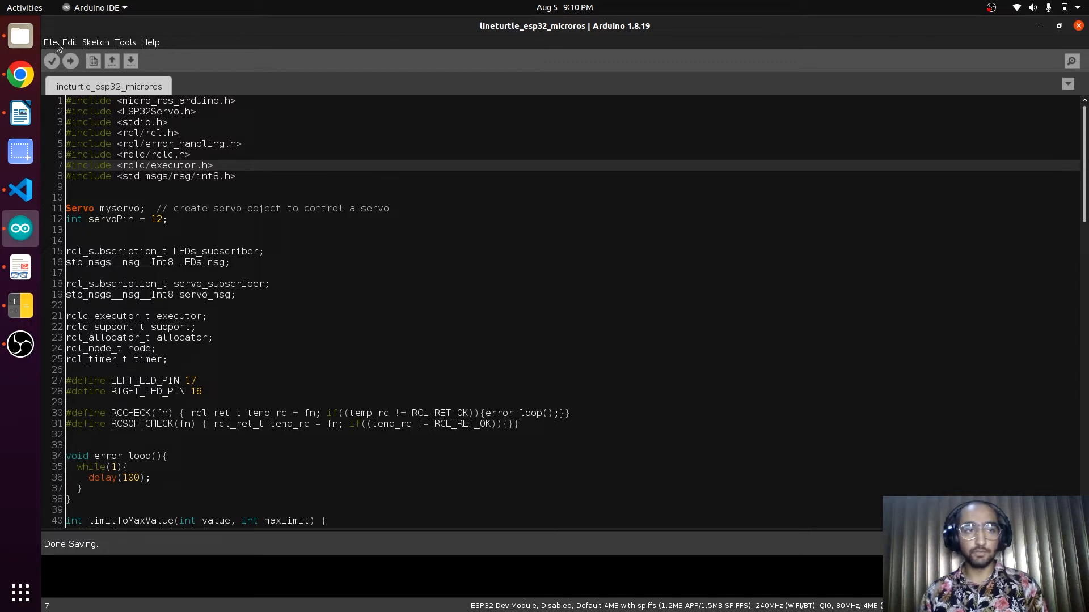
# - Consult the micro-ros_publisher example, then add #define BATTERY_PIN 36 below servoPin
pyautogui.click(50, 41)
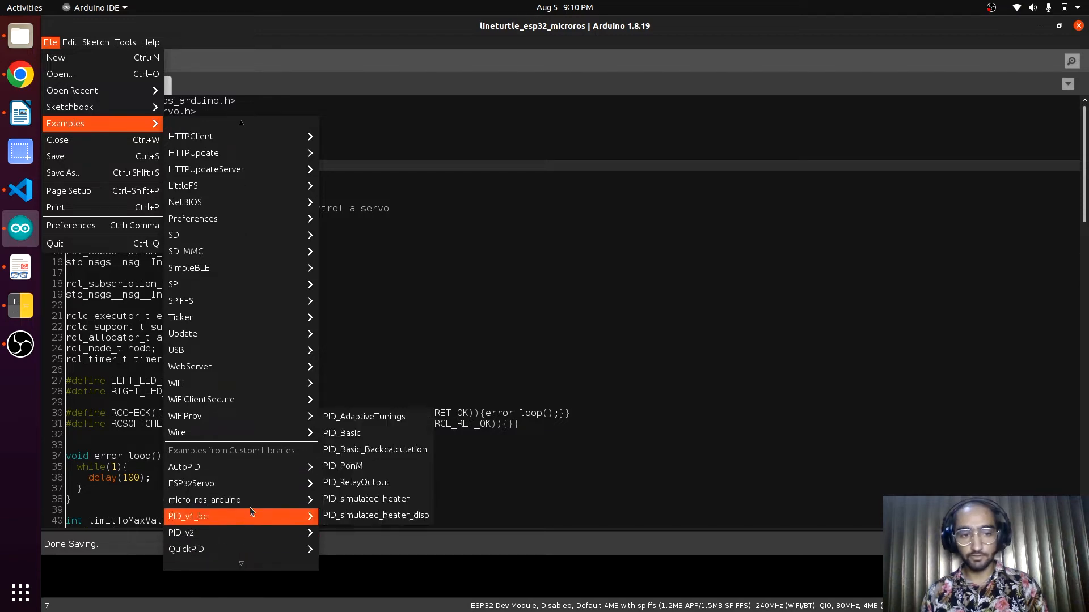
pyautogui.moveTo(204, 499)
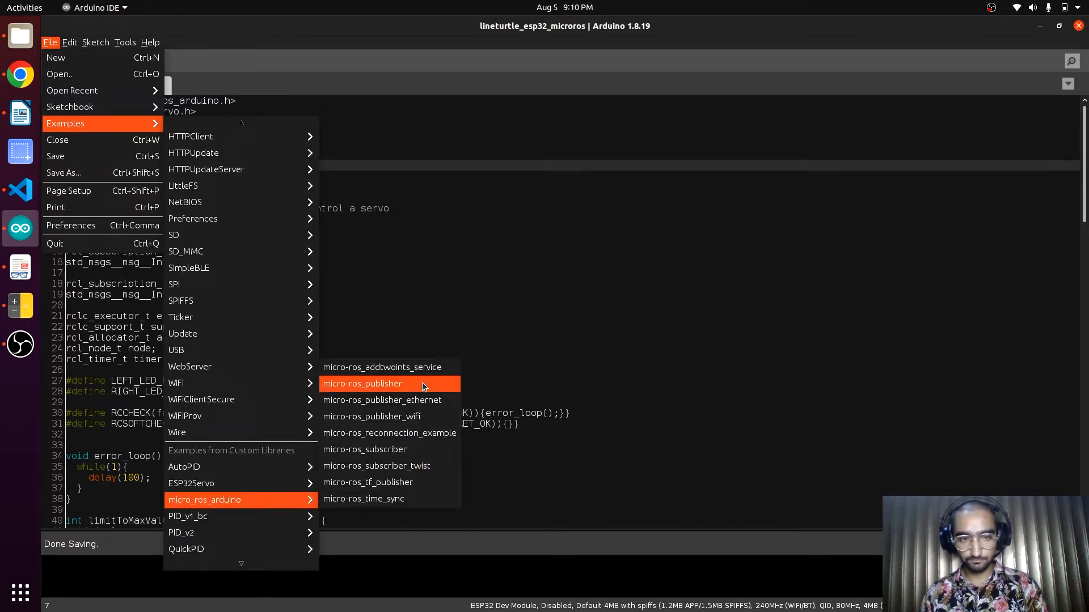
pyautogui.click(362, 384)
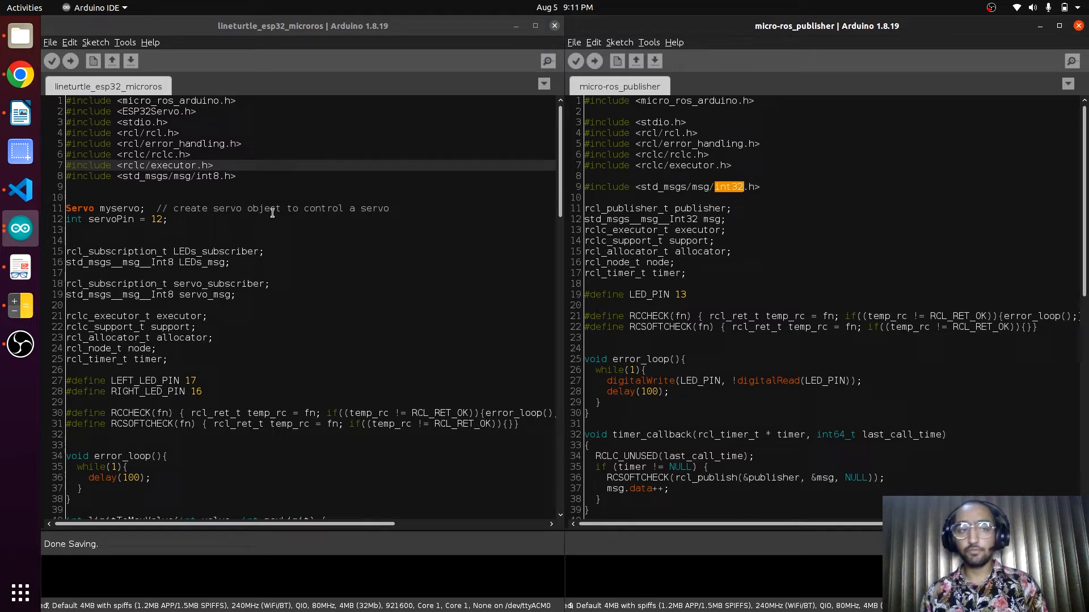
pyautogui.doubleClick(208, 176)
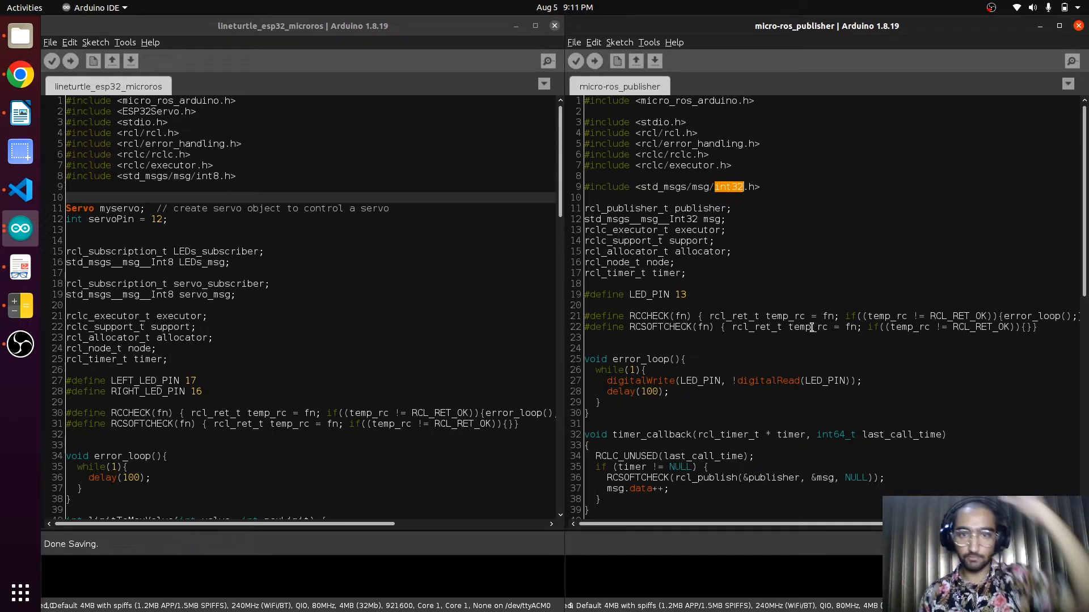
pyautogui.scroll(-3)
pyautogui.write('#define BATTERY_PIN 36')
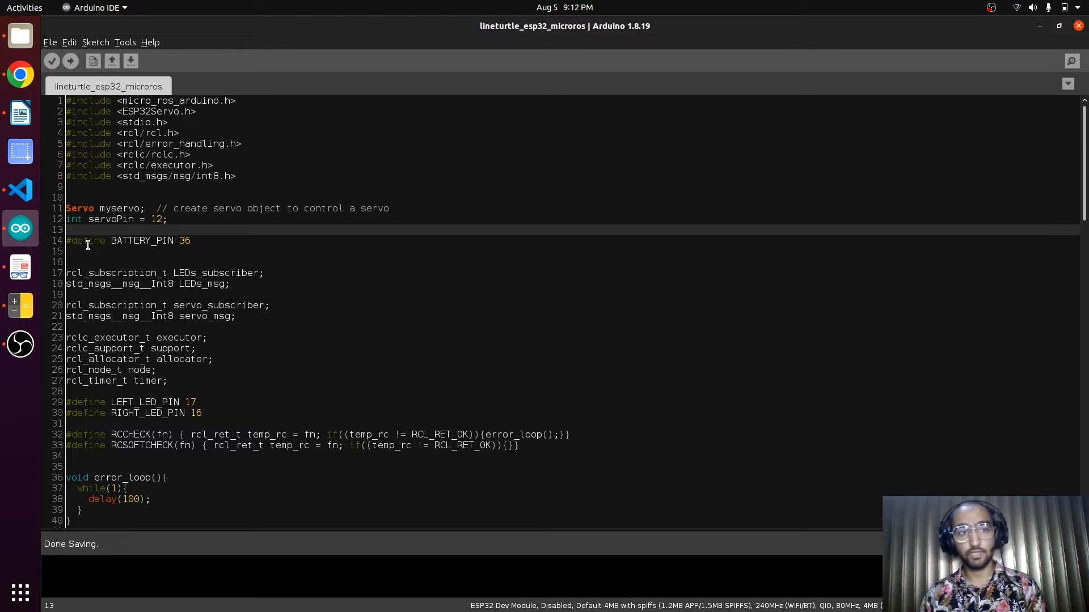
# - Add rcl_publisher_t battery_publisher; and std_msgs__msg__Int8 battery_msg; below the servo subscribers
pyautogui.press('Return')
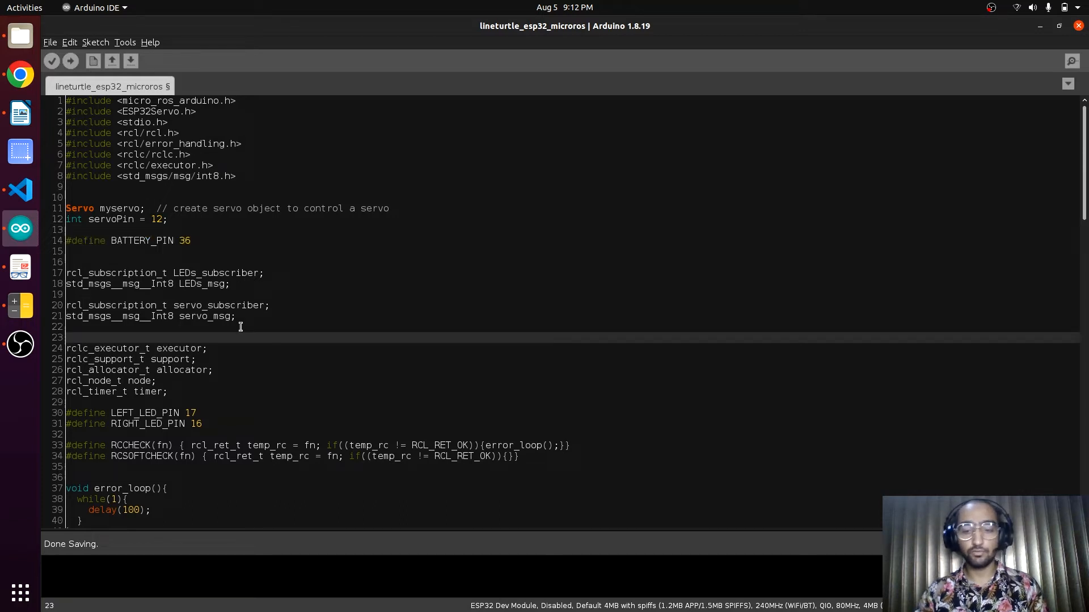
pyautogui.write('rcl_publisher_t battery_publisher;')
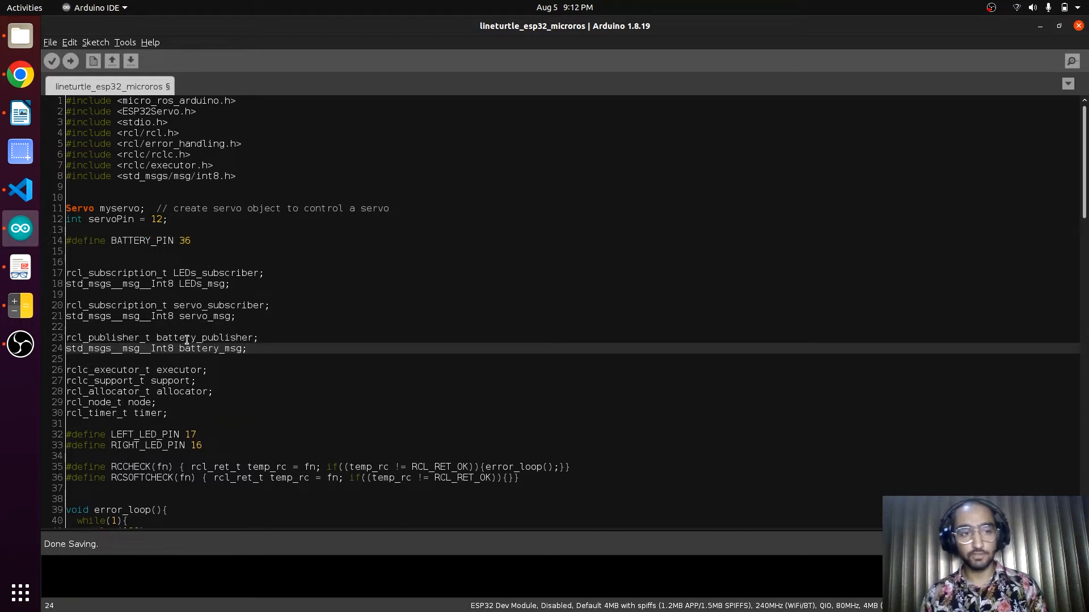
pyautogui.doubleClick(204, 337)
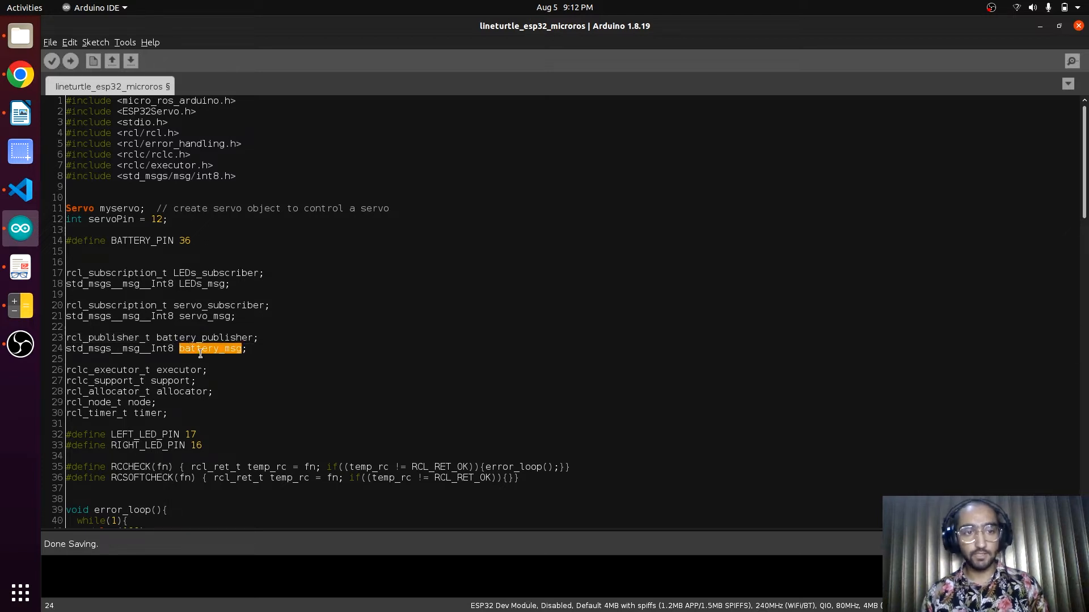
pyautogui.click(218, 349)
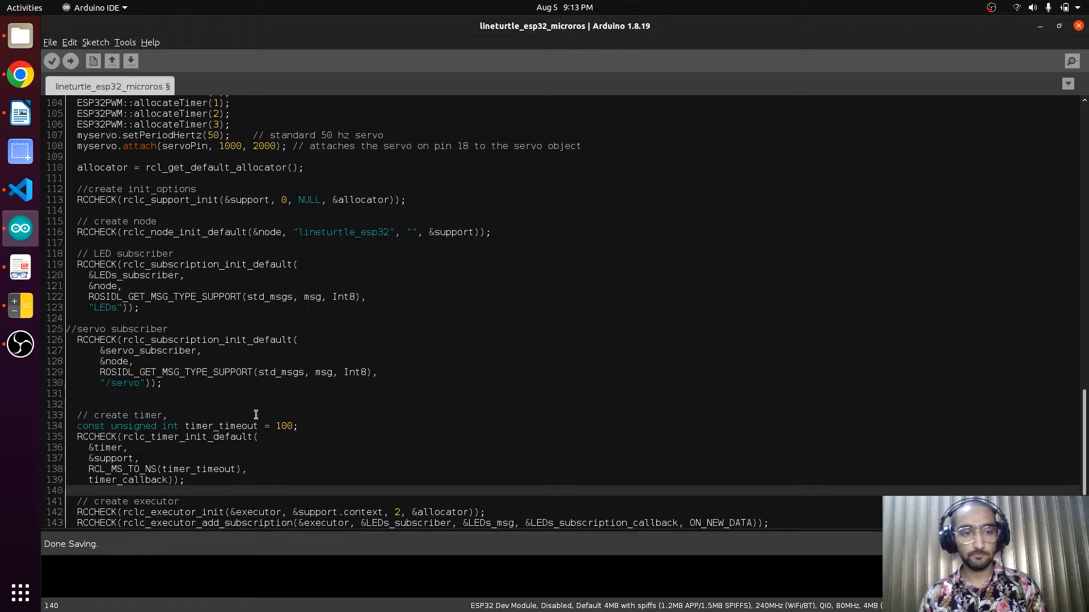
# - Raise rclc_executor_init's handle count from 2 to 3 and verify the sketch compiles
pyautogui.scroll(-3)
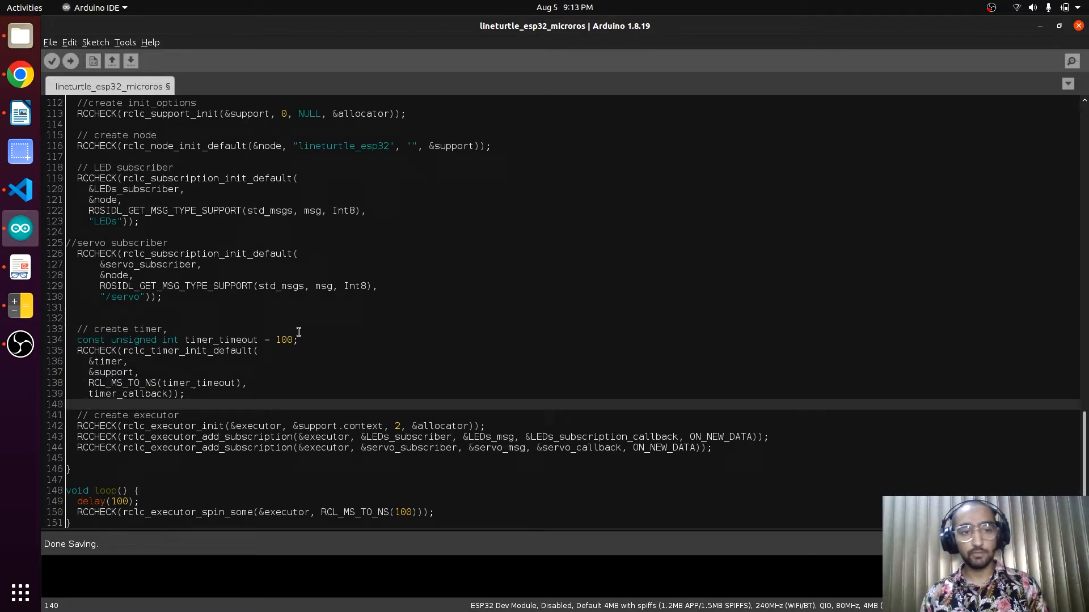
pyautogui.doubleClick(282, 339)
pyautogui.write('RCCHECK(rclc_executor_add_timer(&executor, &timer));')
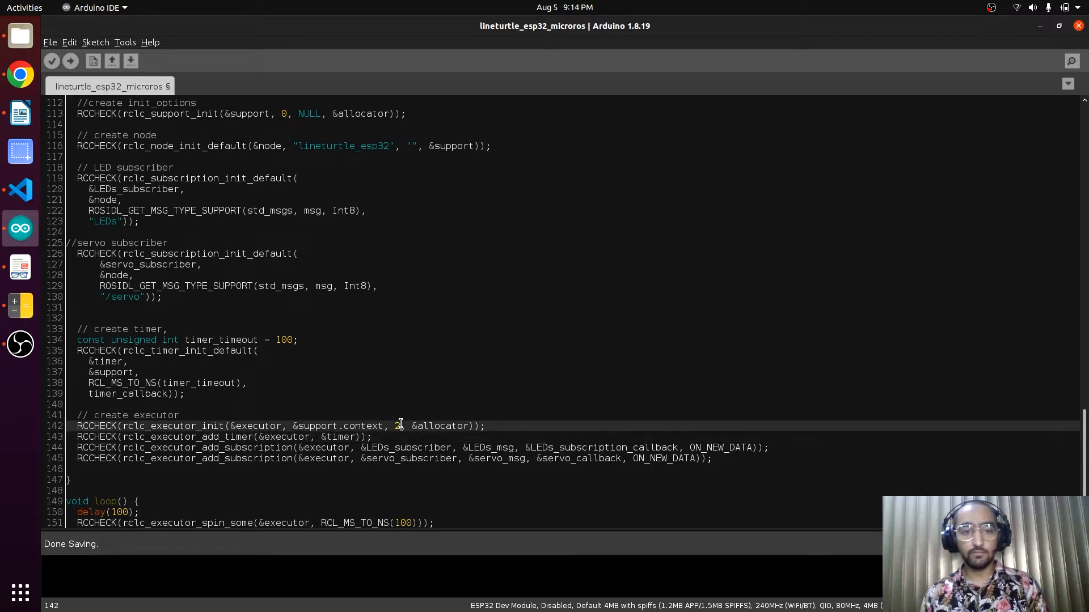
pyautogui.write('3')
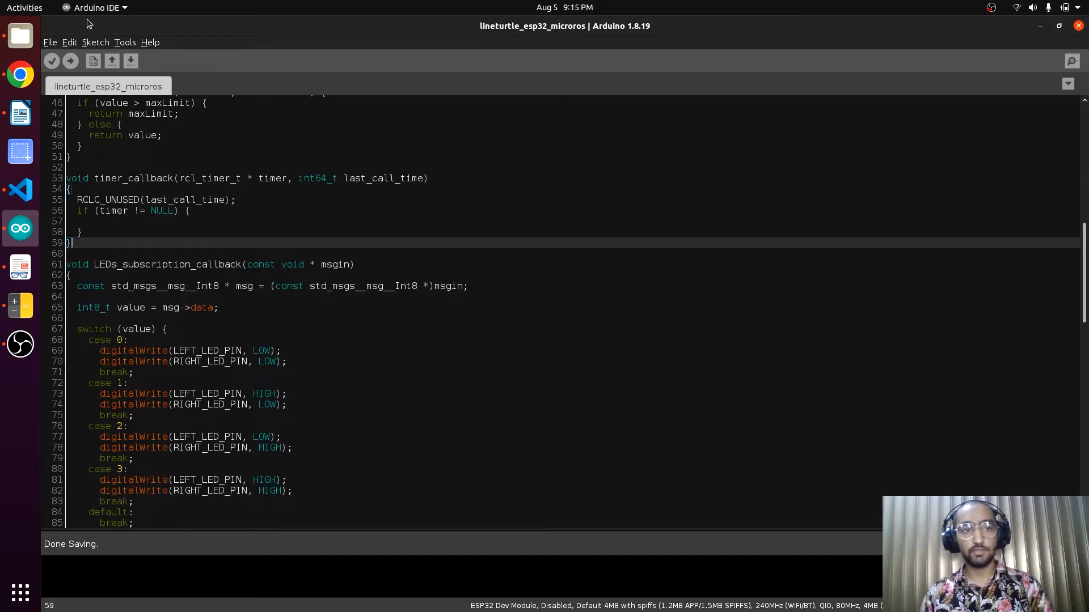
pyautogui.click(52, 61)
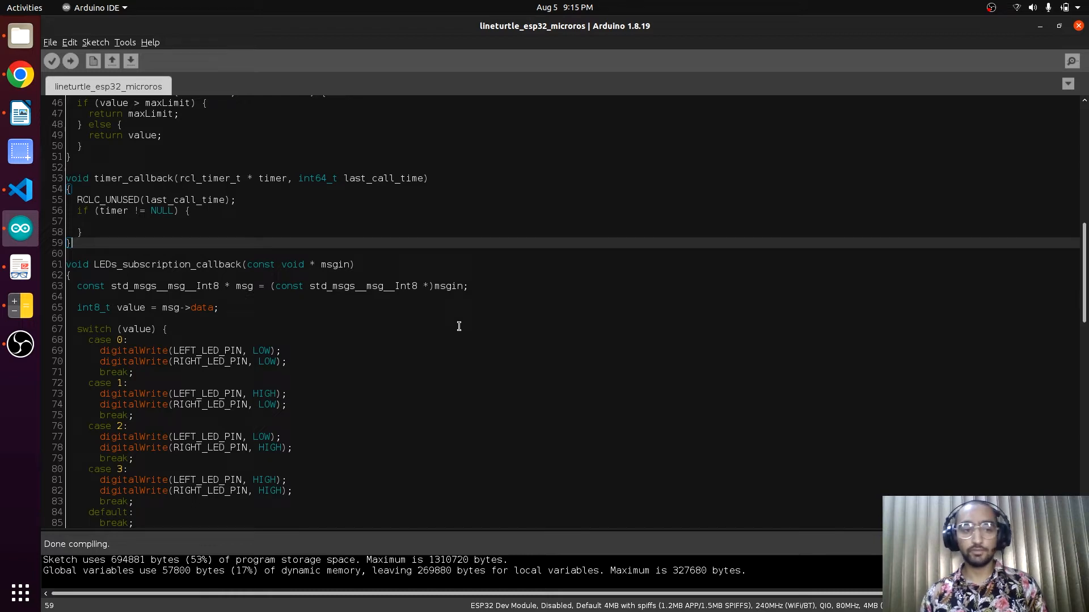
pyautogui.moveTo(533, 311)
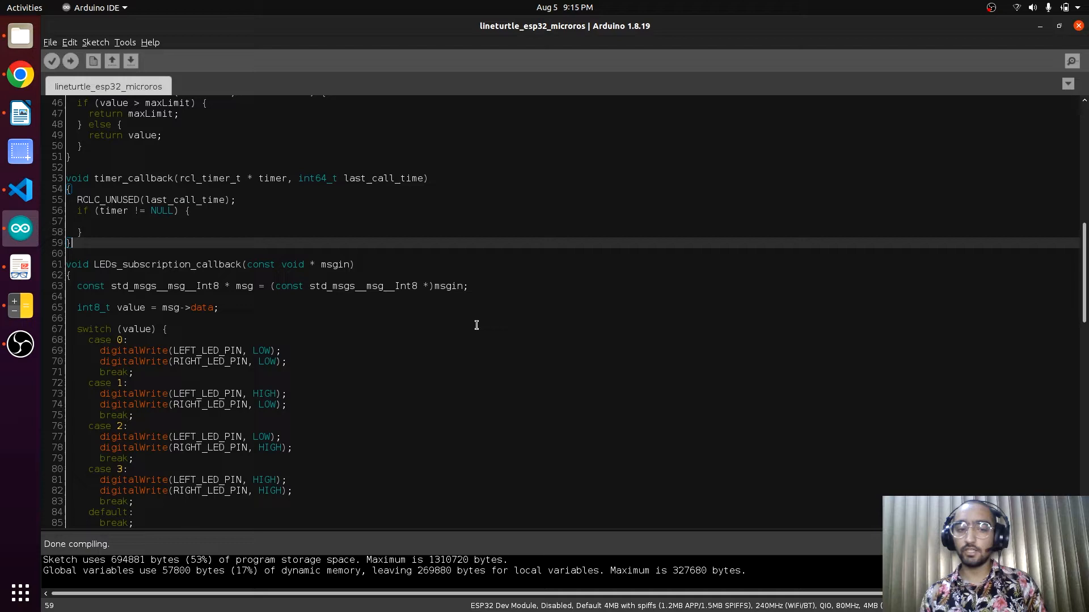
pyautogui.moveTo(20, 189)
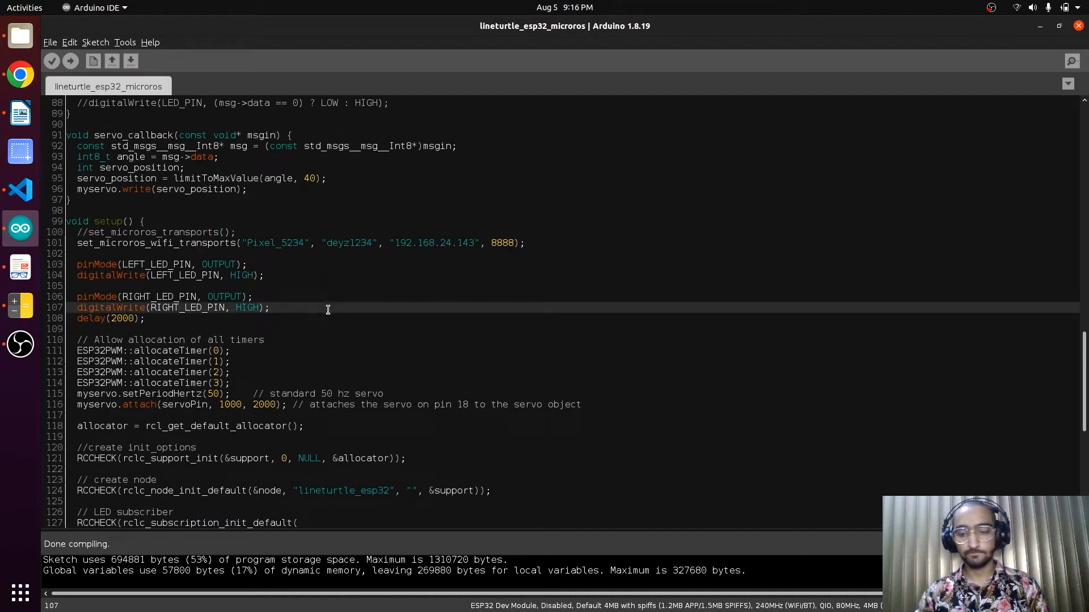
# - Add pinMode(BATTERY_PIN, INPUT), declare get_battery_percentage, and set the 2400 minimum voltage
pyautogui.write('pinMode(BATTERY_PIN, INPUT);')
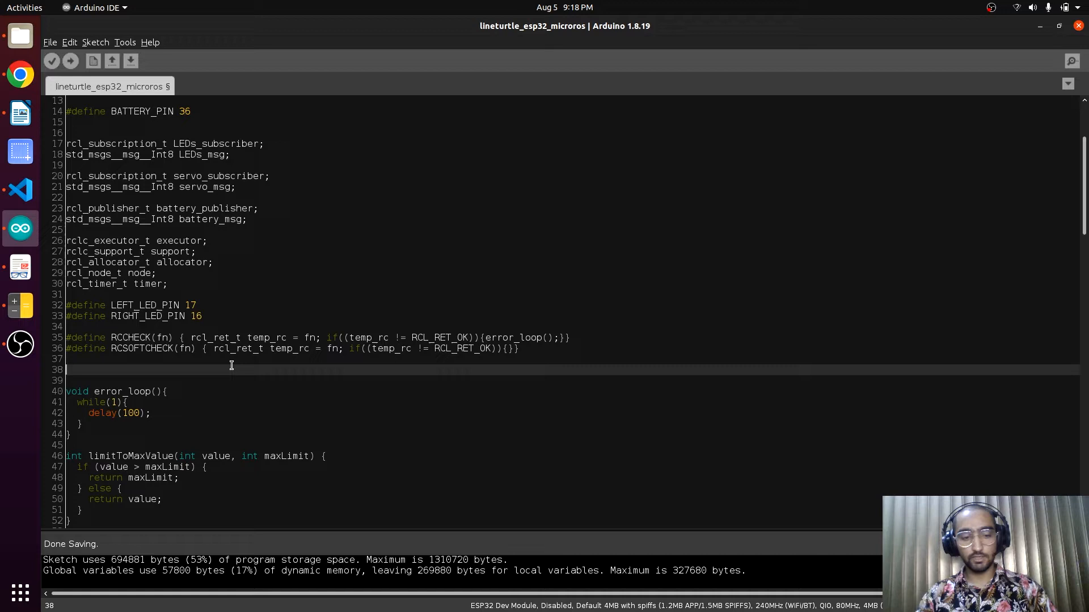
pyautogui.write('int8_t get_battery_percentage();')
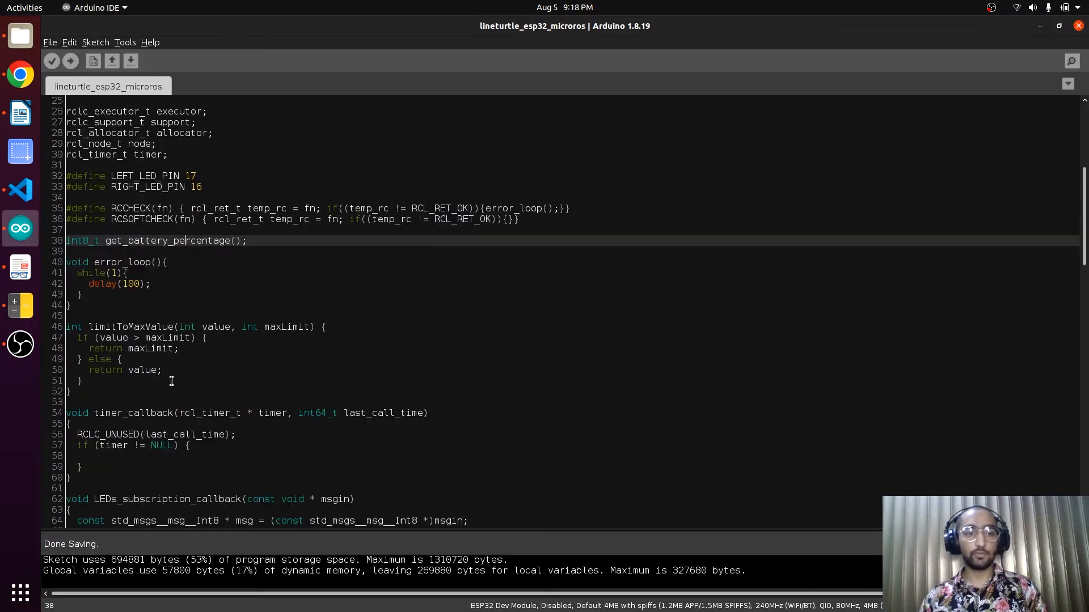
pyautogui.scroll(-3)
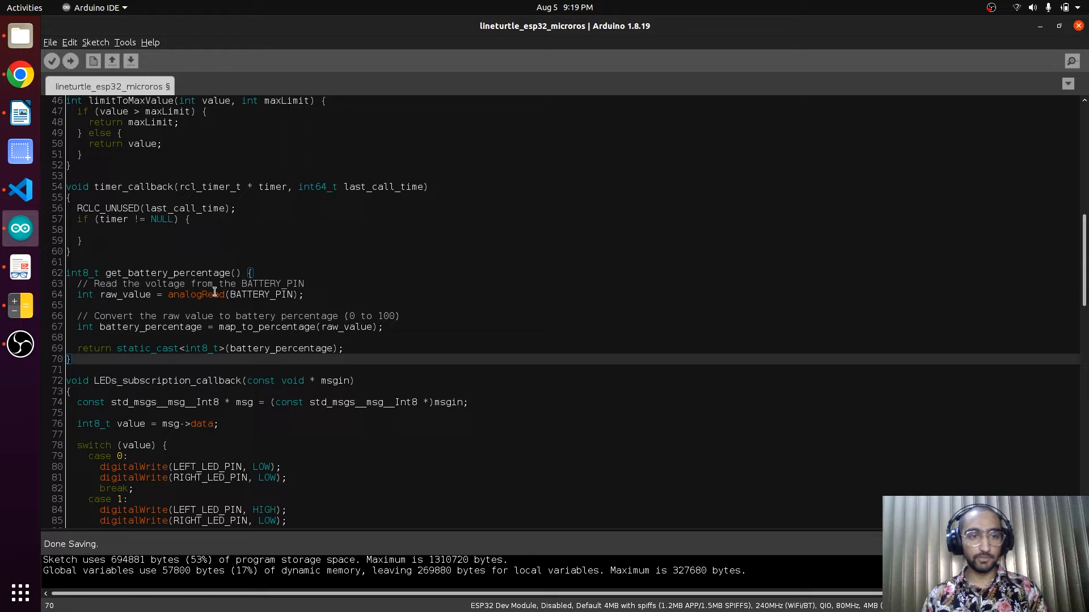
pyautogui.doubleClick(262, 294)
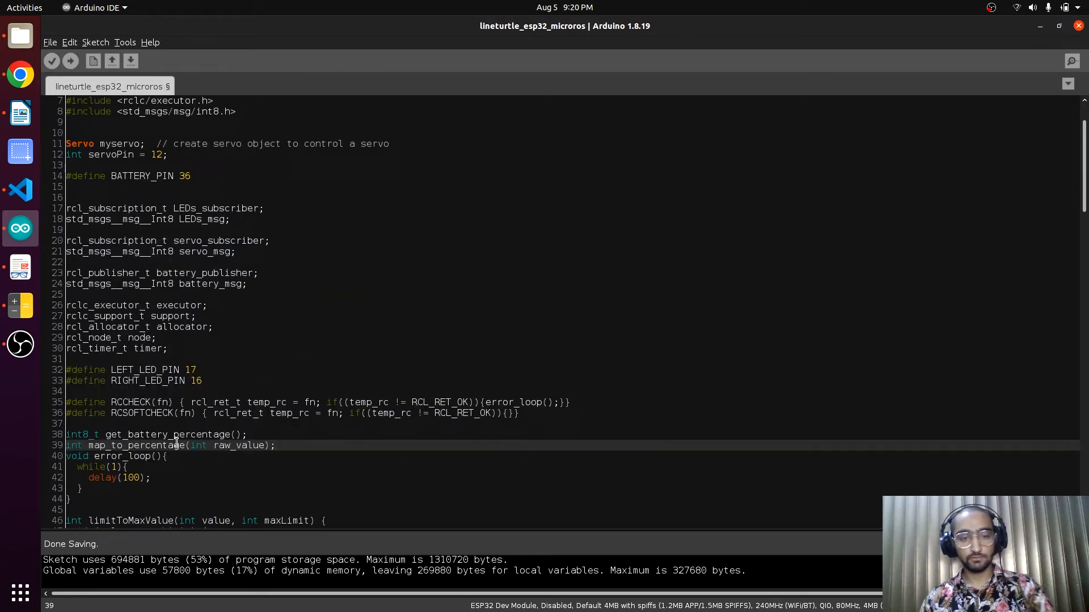
pyautogui.scroll(-3)
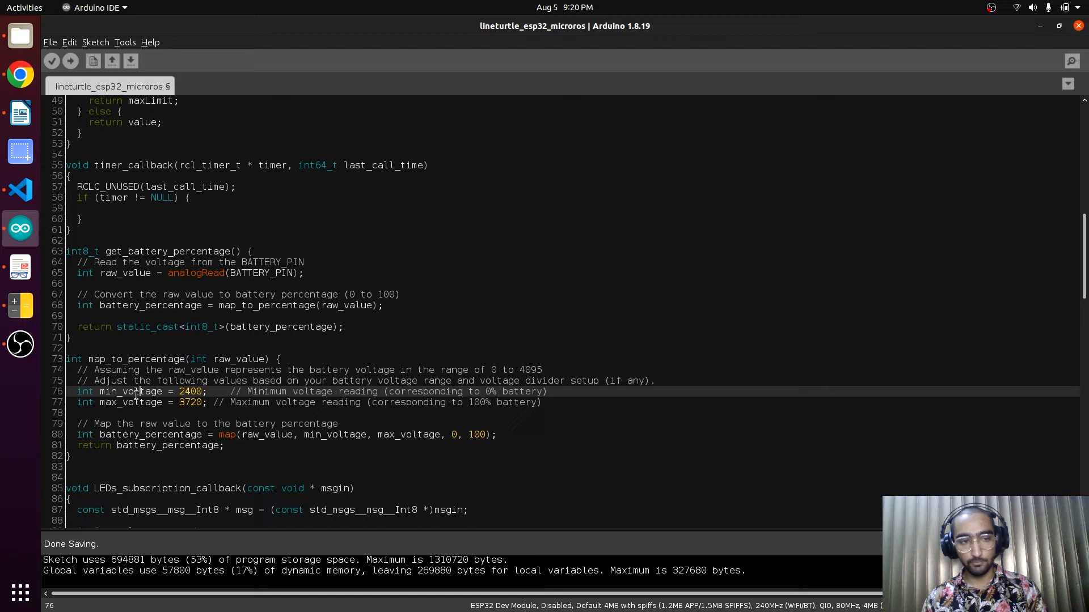
pyautogui.doubleClick(132, 402)
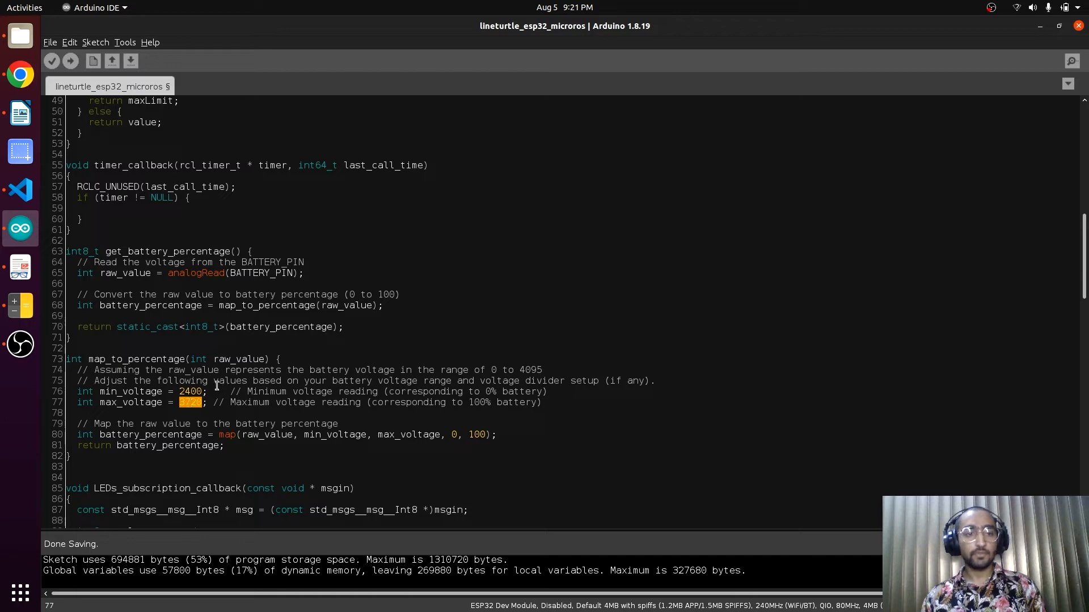
pyautogui.moveTo(139, 165)
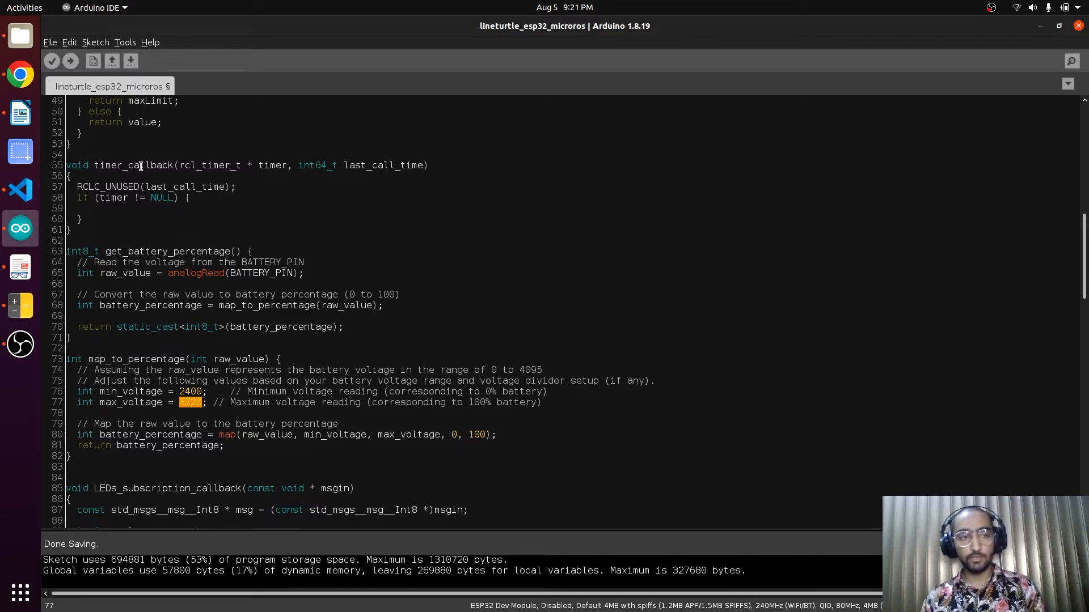
# - Check the LineTurtle circuit diagram for the 2.7k and 4.7k battery divider resistors
pyautogui.click(20, 267)
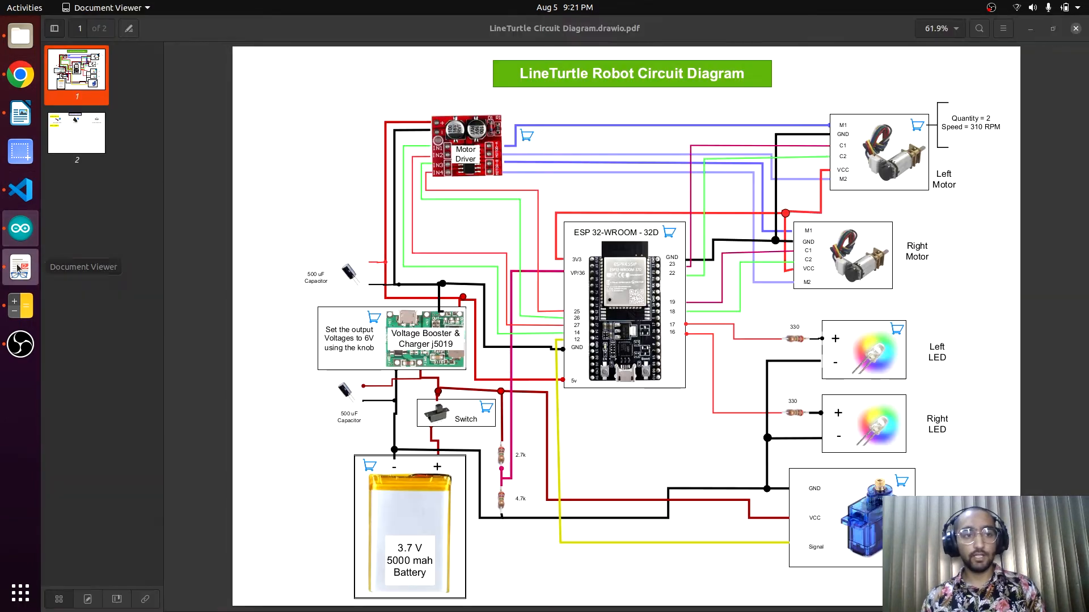
pyautogui.moveTo(44, 230)
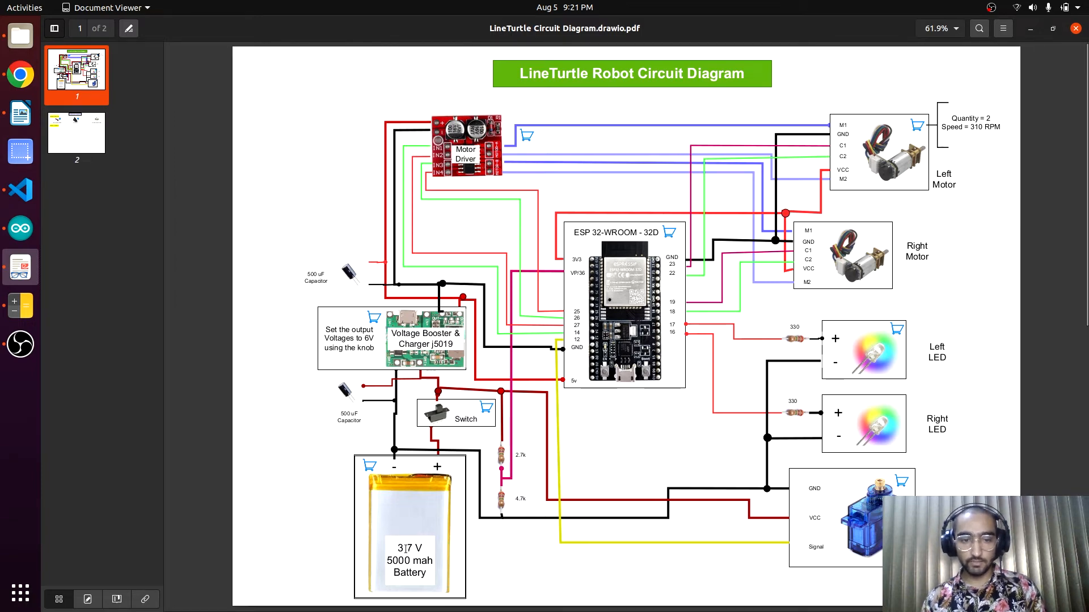
pyautogui.moveTo(361, 386)
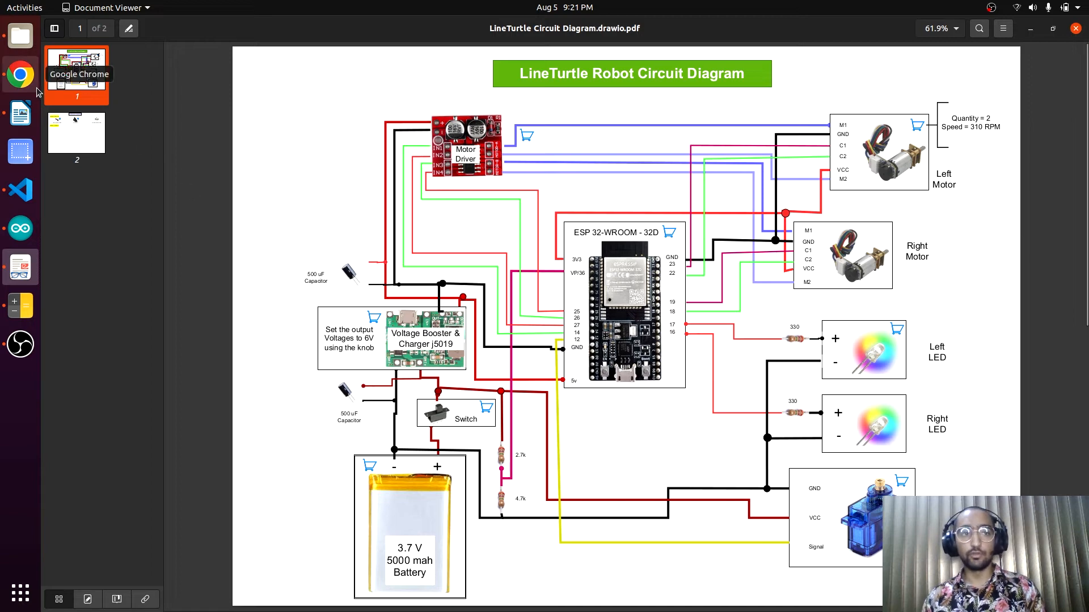
pyautogui.click(19, 75)
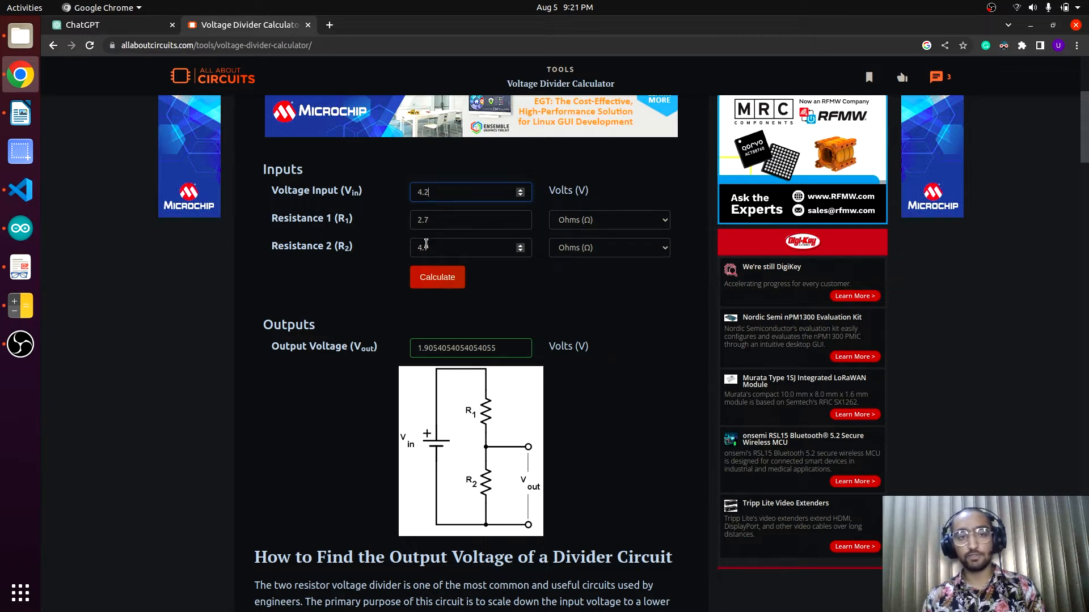
# - Calculate the 4.2 V divider output of about 2.6676 V and copy it
pyautogui.click(437, 276)
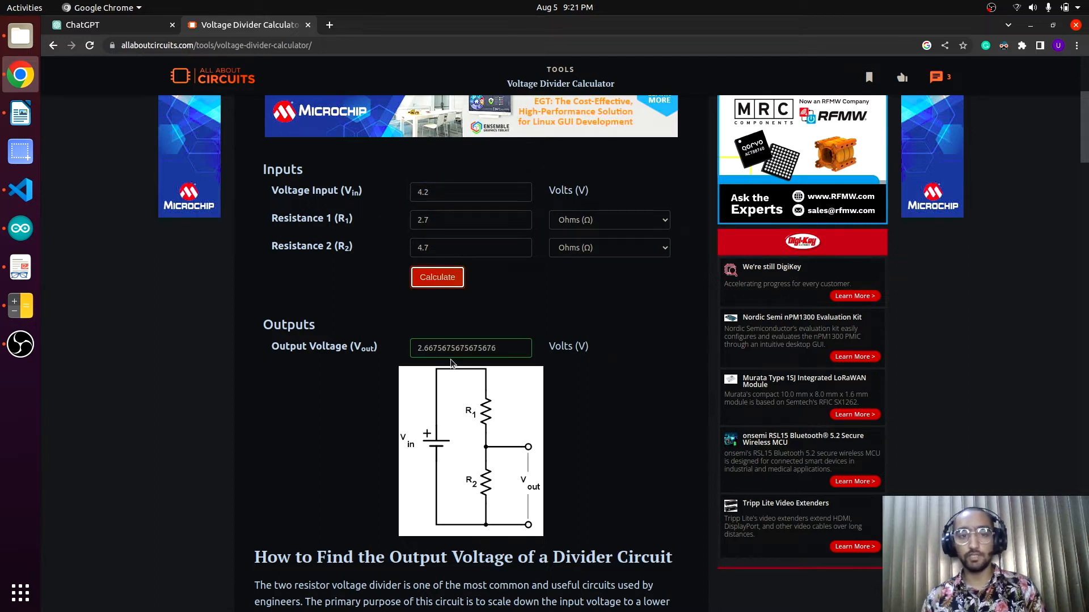
pyautogui.doubleClick(470, 347)
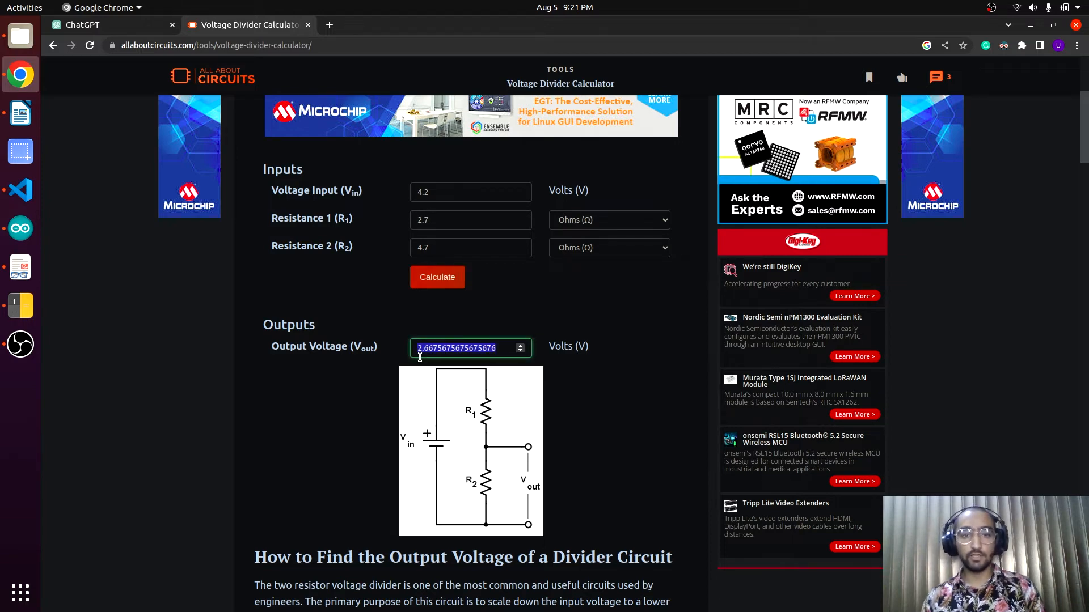
pyautogui.moveTo(21, 190)
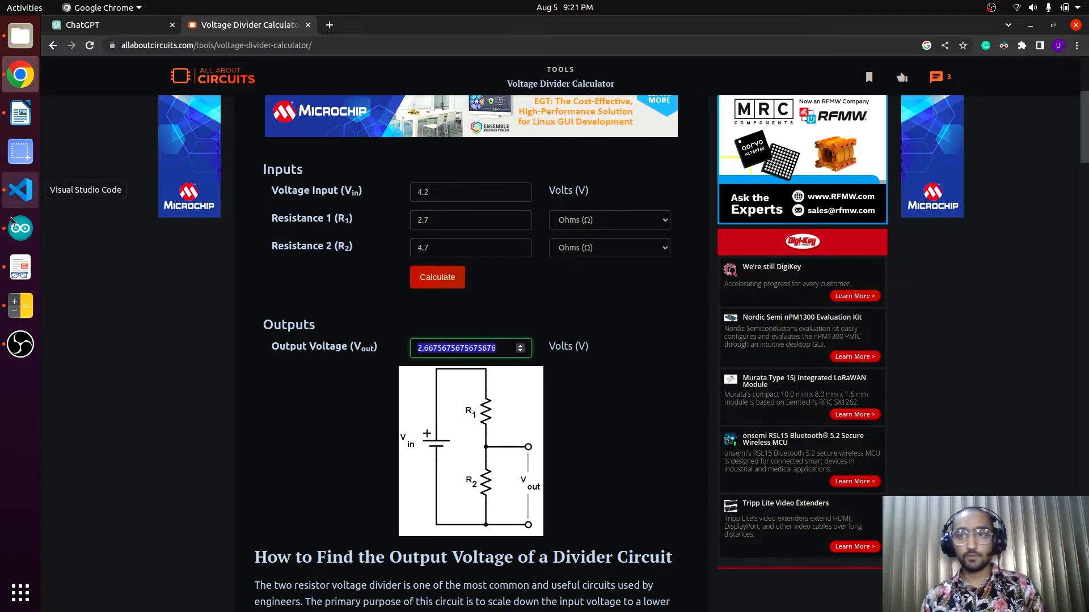
pyautogui.moveTo(19, 305)
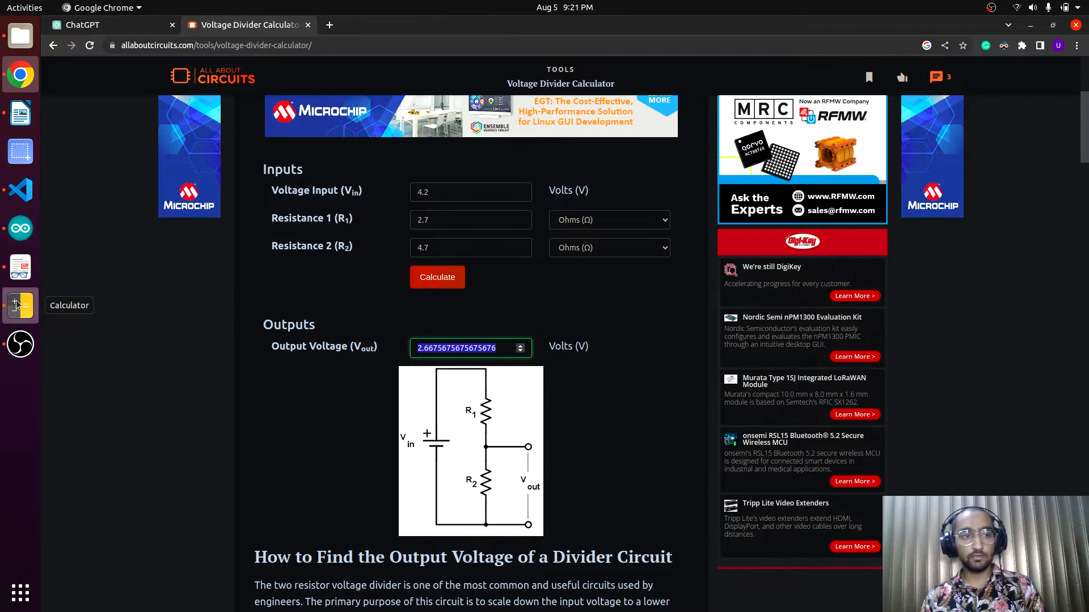
pyautogui.click(18, 305)
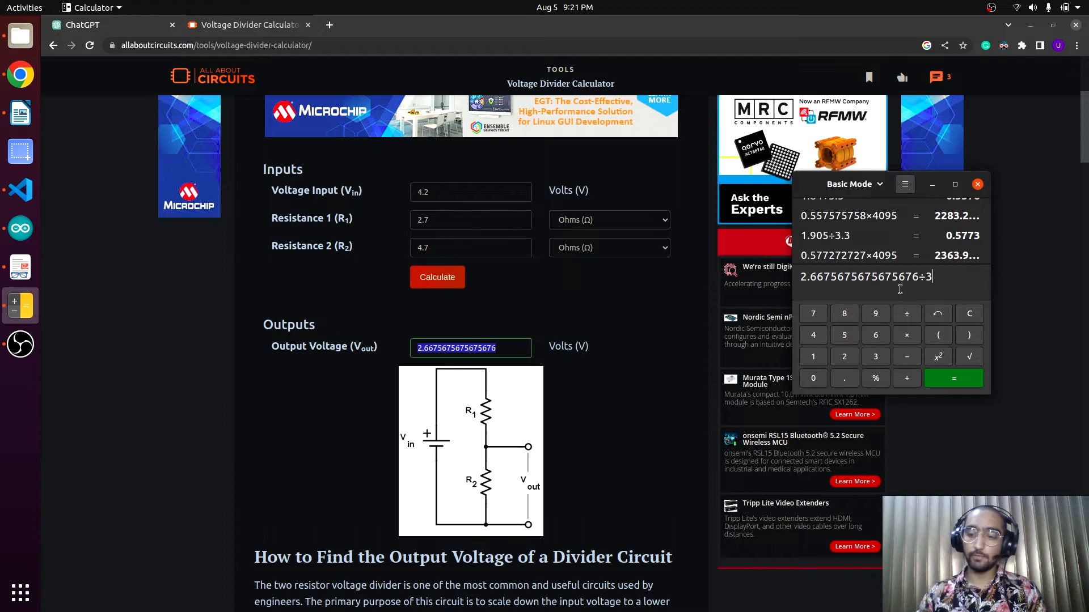
# - Divide 2.6676 by 3.3 and multiply the ratio by 4095 in Calculator
pyautogui.write('.3')
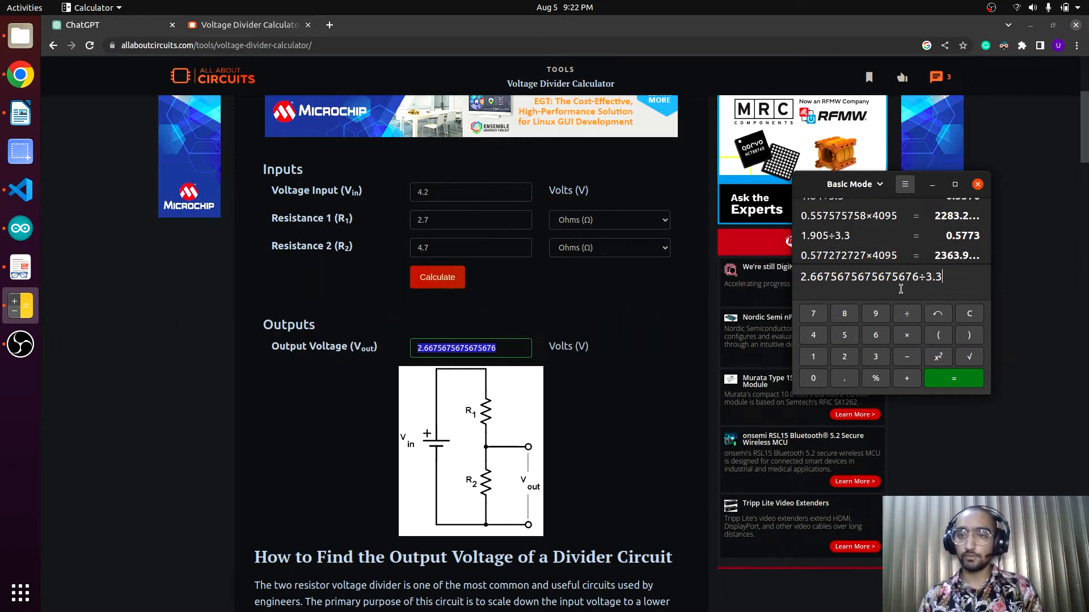
pyautogui.click(953, 378)
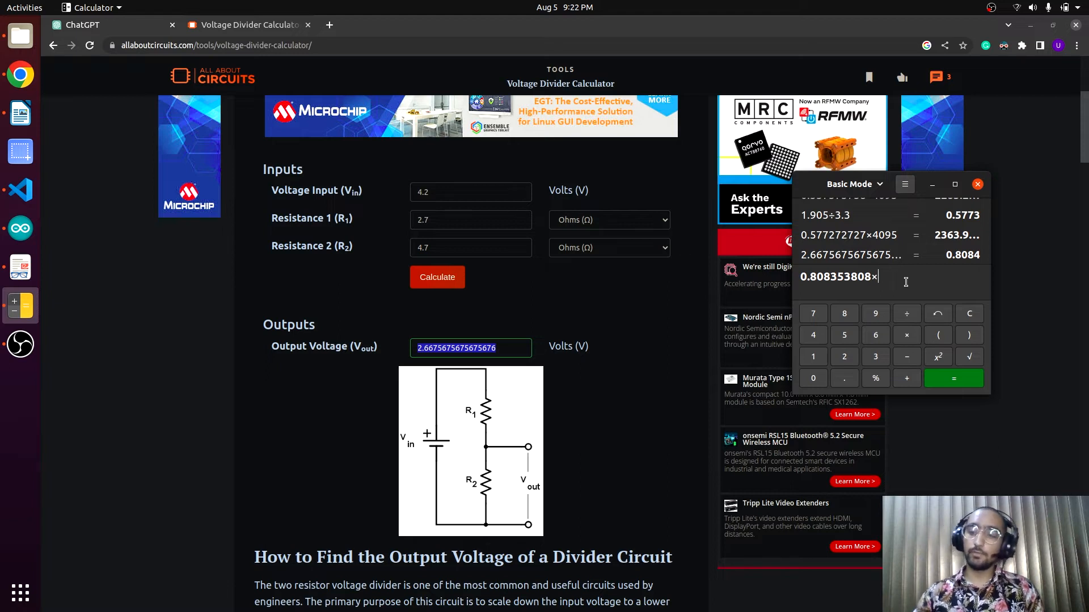
pyautogui.write('4095')
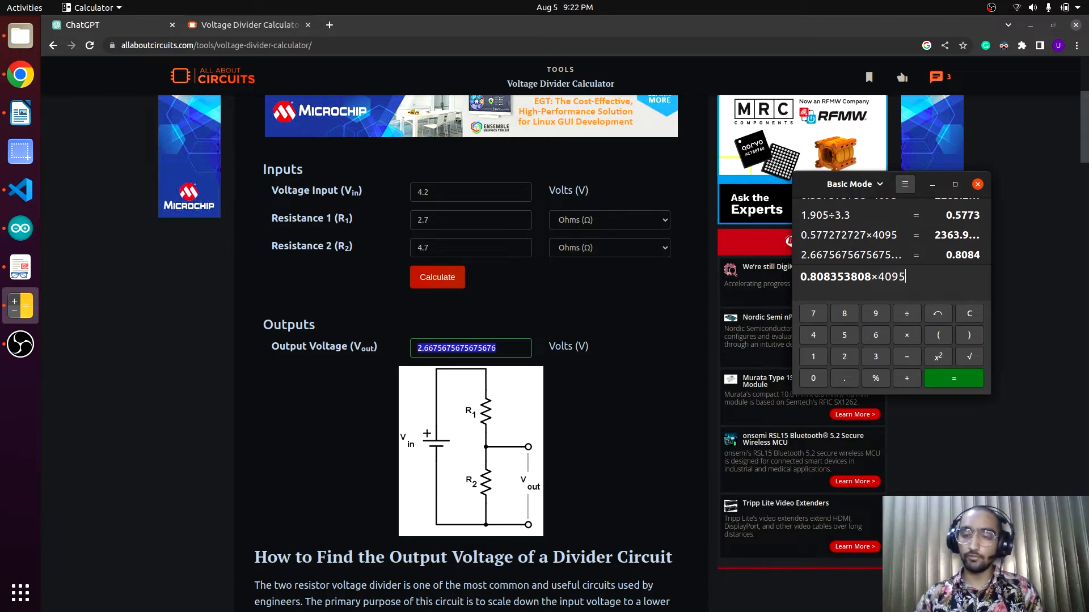
pyautogui.click(953, 378)
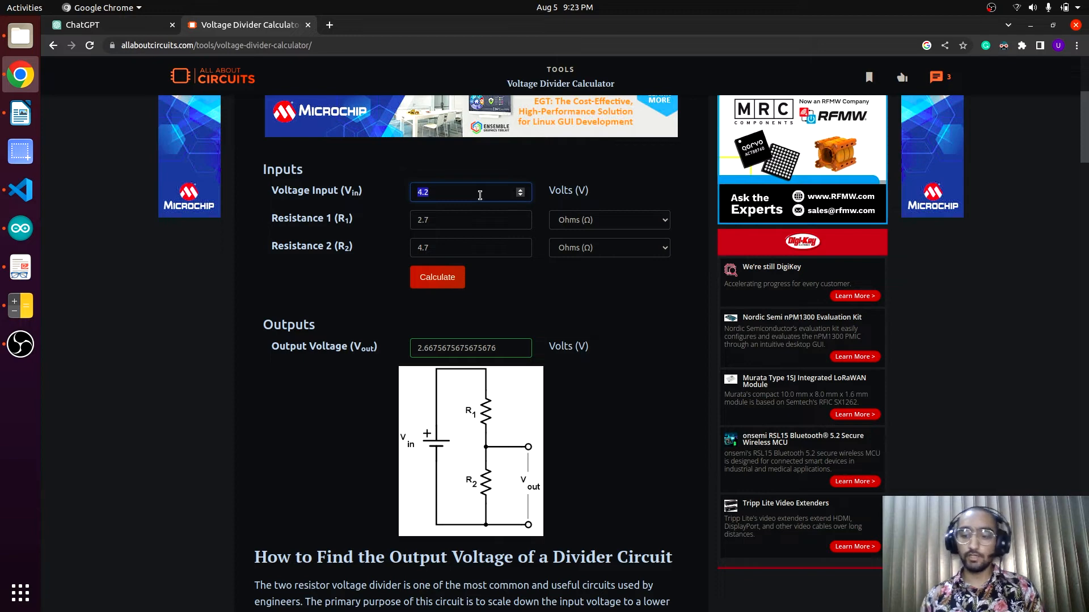
# - Recalculate the divider for a 3 V input and scale it to an ADC value of about 2364
pyautogui.write('3')
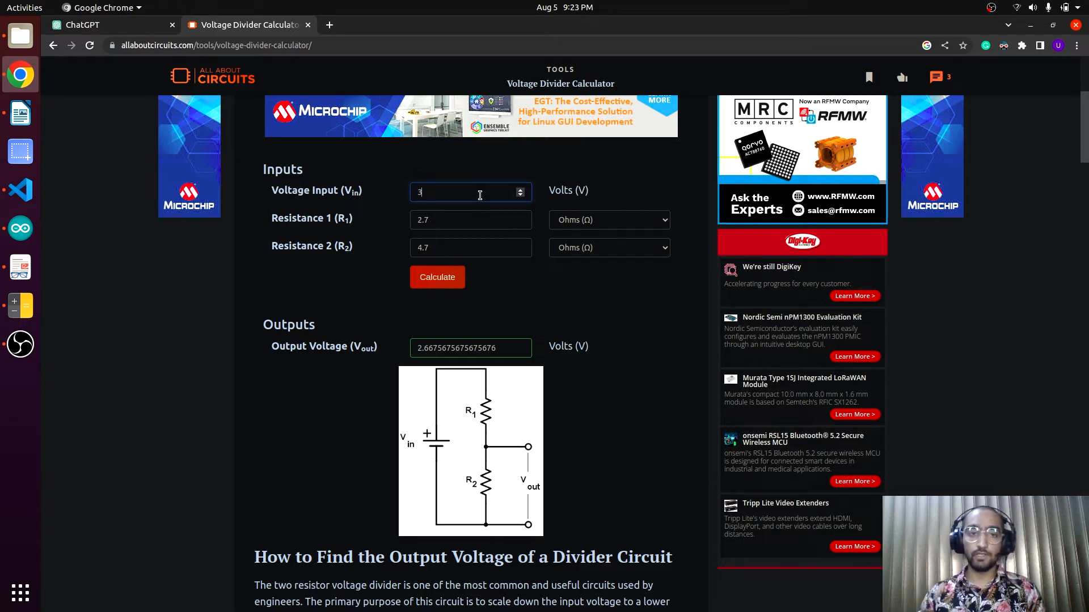
pyautogui.click(436, 277)
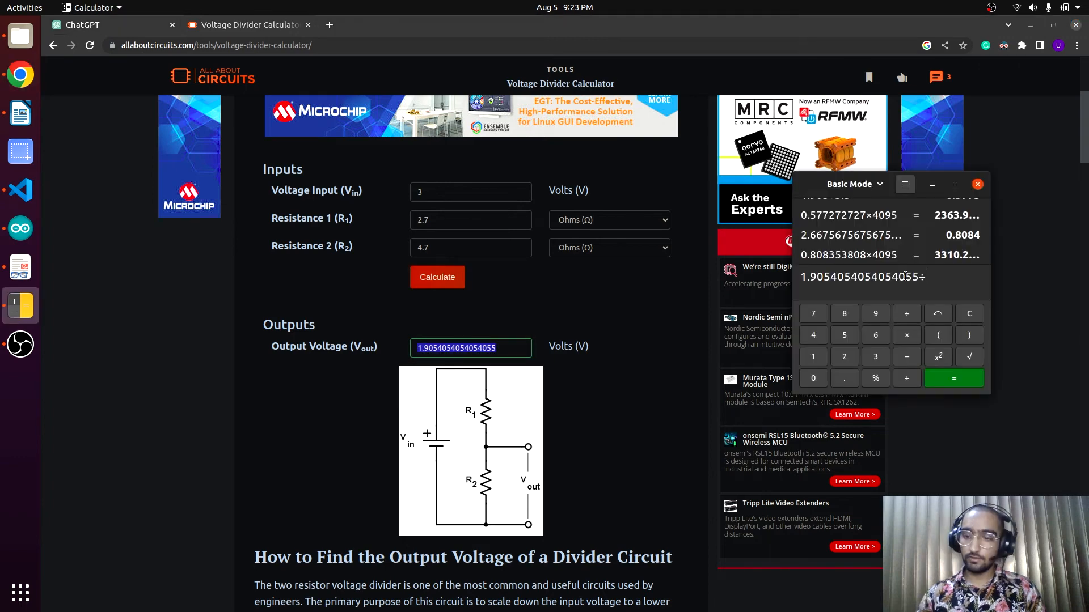
pyautogui.click(953, 378)
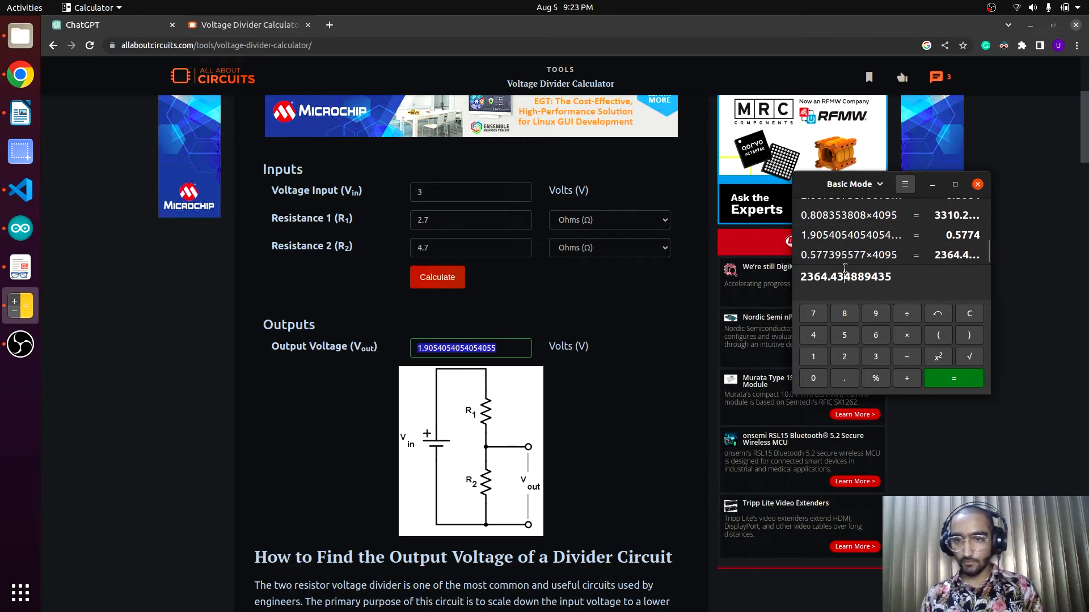
pyautogui.doubleClick(845, 276)
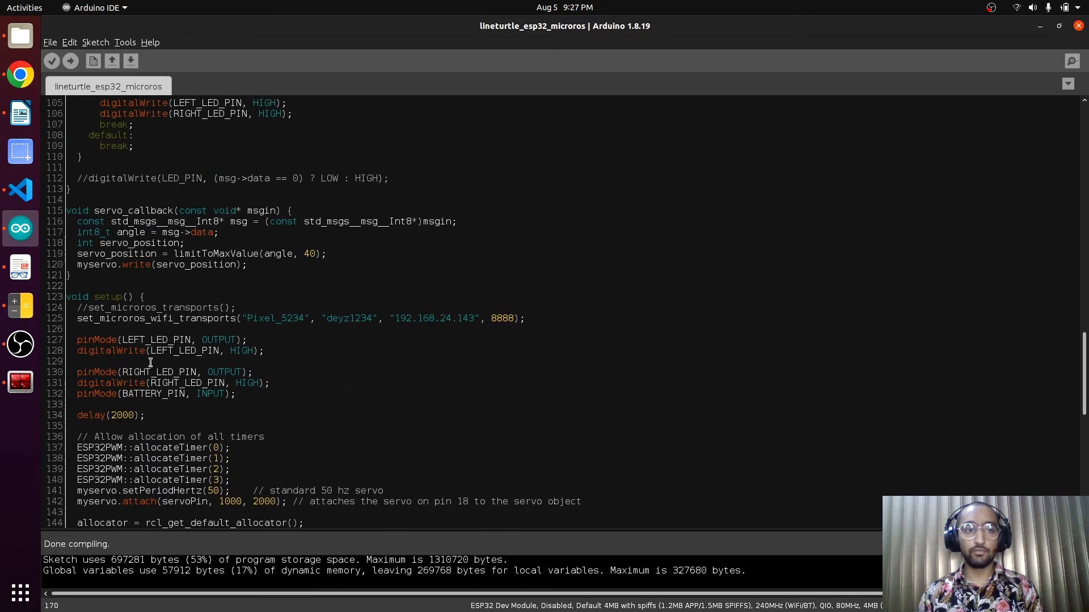
# - Scroll through the sketch to review the 2400–3720 battery voltage range
pyautogui.scroll(3)
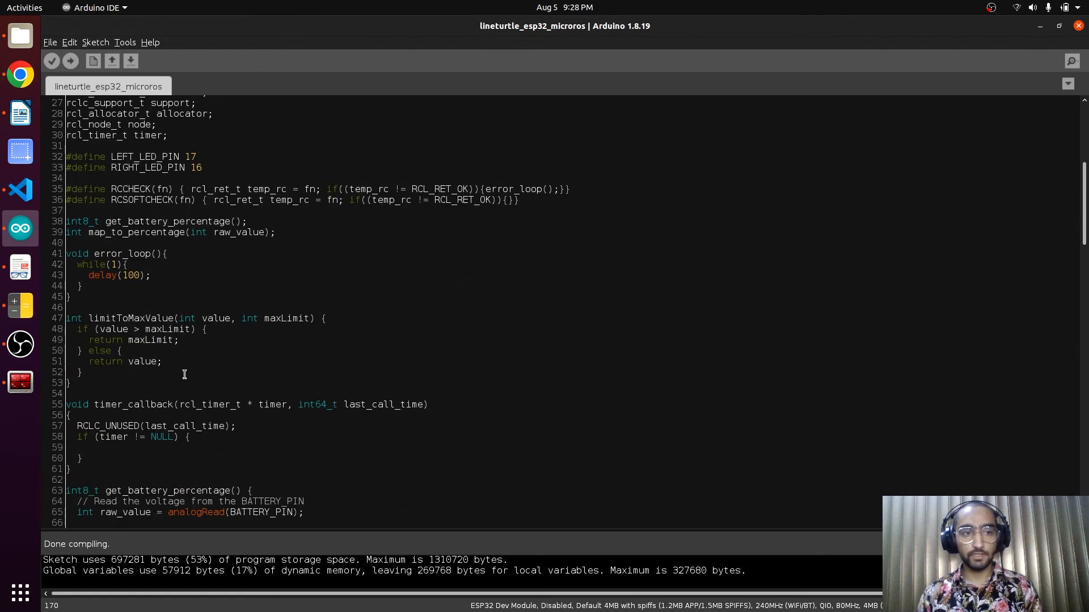
pyautogui.scroll(-3)
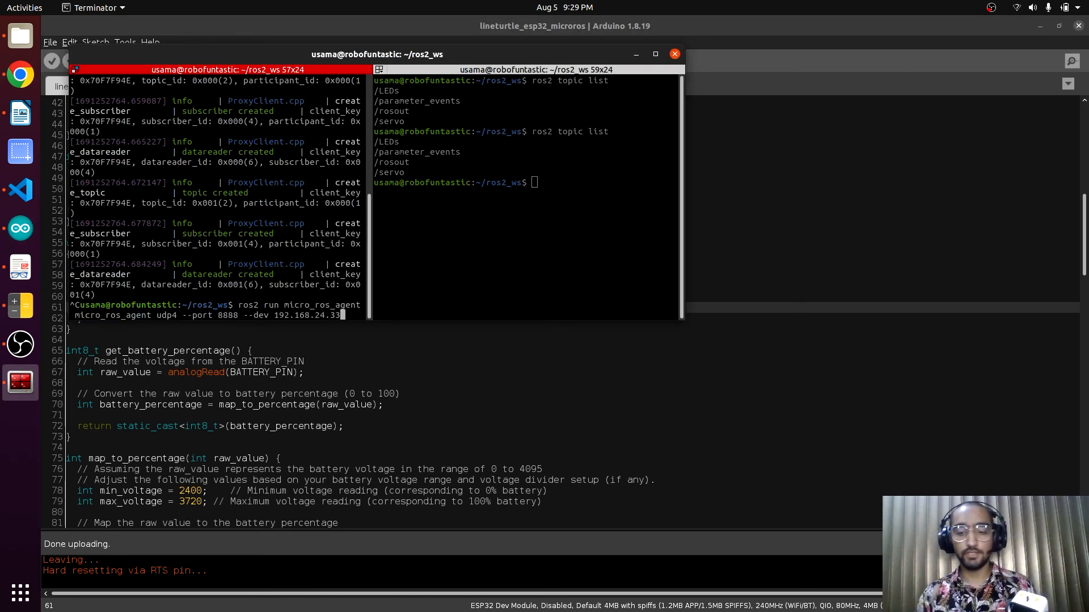
# - Restart the micro-ROS agent on UDP port 8888, list topics, and echo /battery
pyautogui.press('Return')
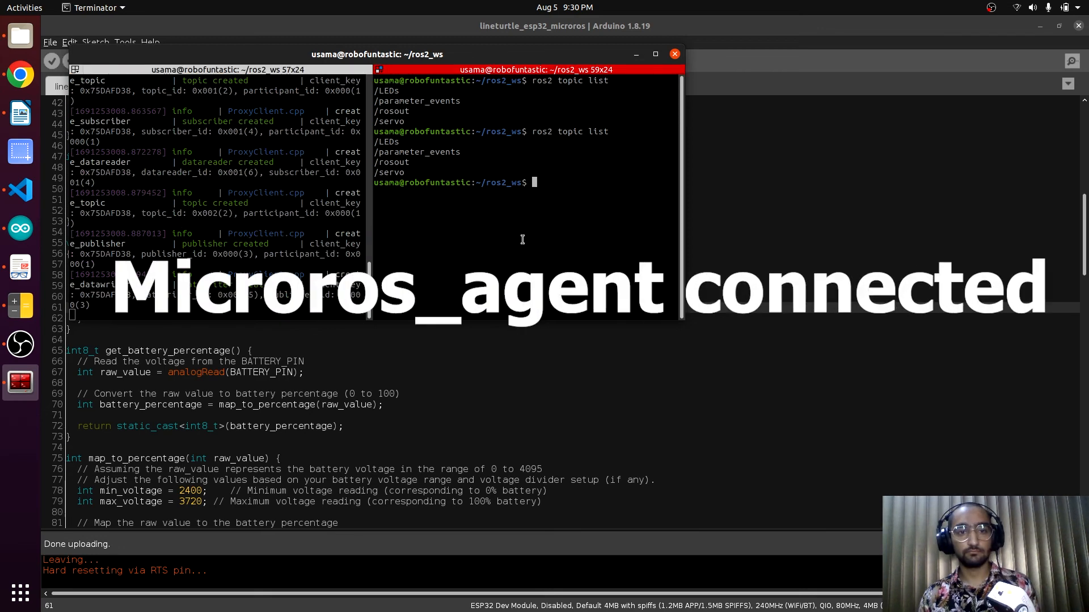
pyautogui.write('ros2 topic list')
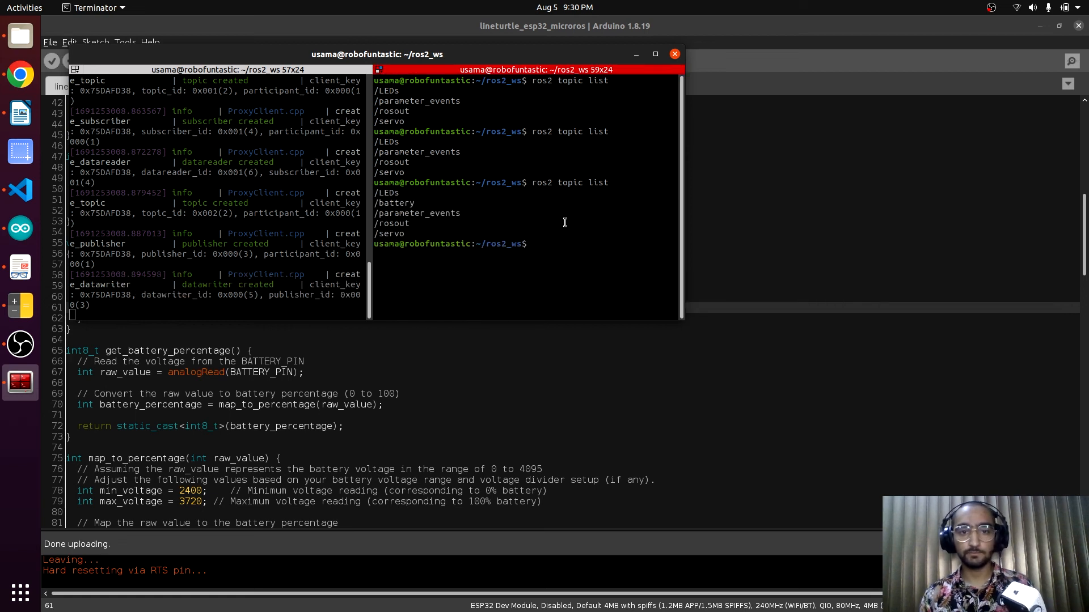
pyautogui.write('ros2 topic echo /battery')
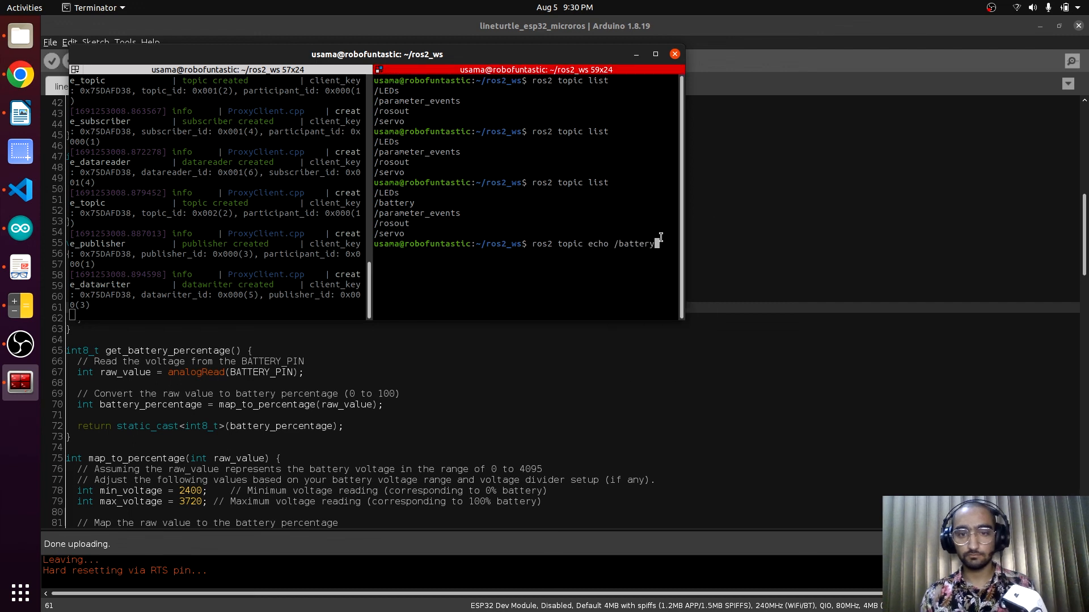
pyautogui.press('Return')
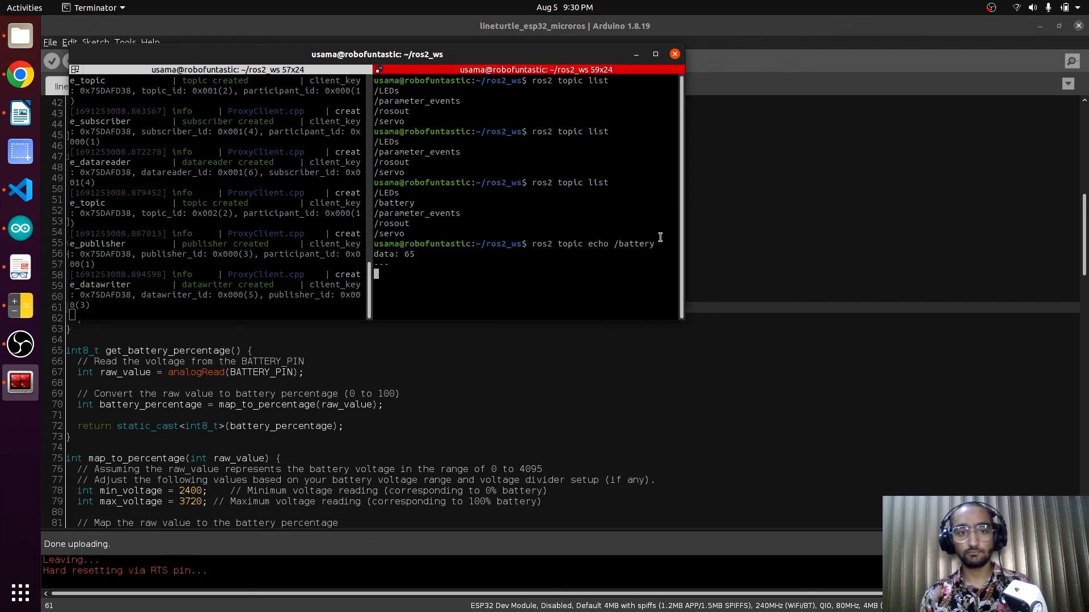